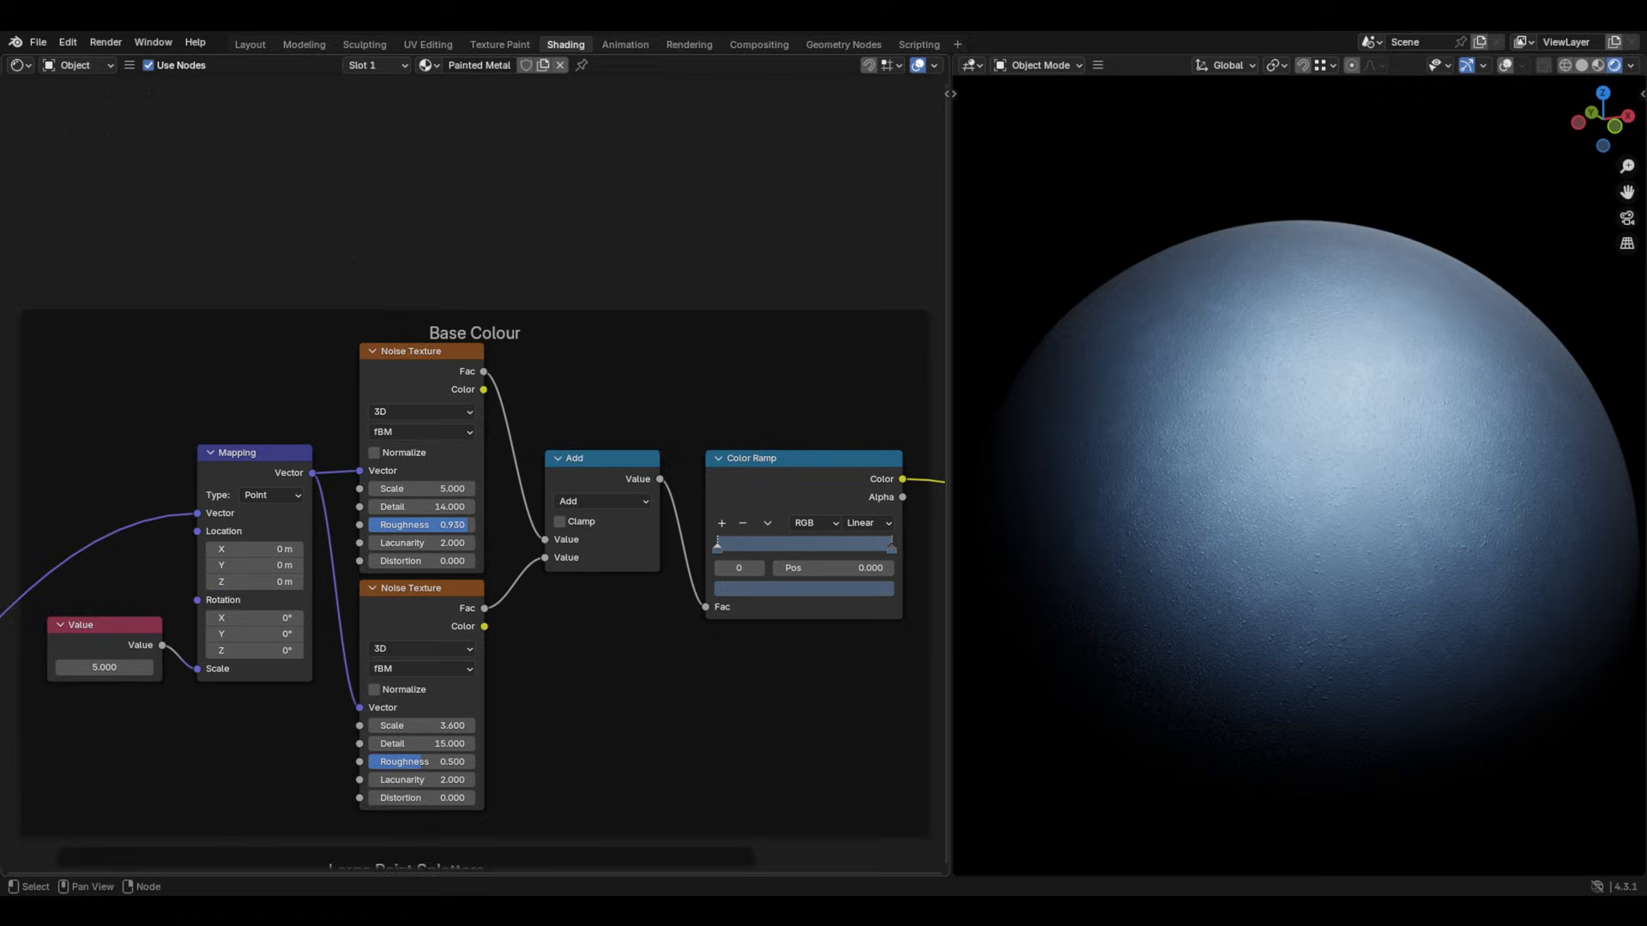
# Tune the large splatter threshold, lowering it to about 0.43 then raising it to about 0.55.
pyautogui.click(420, 588)
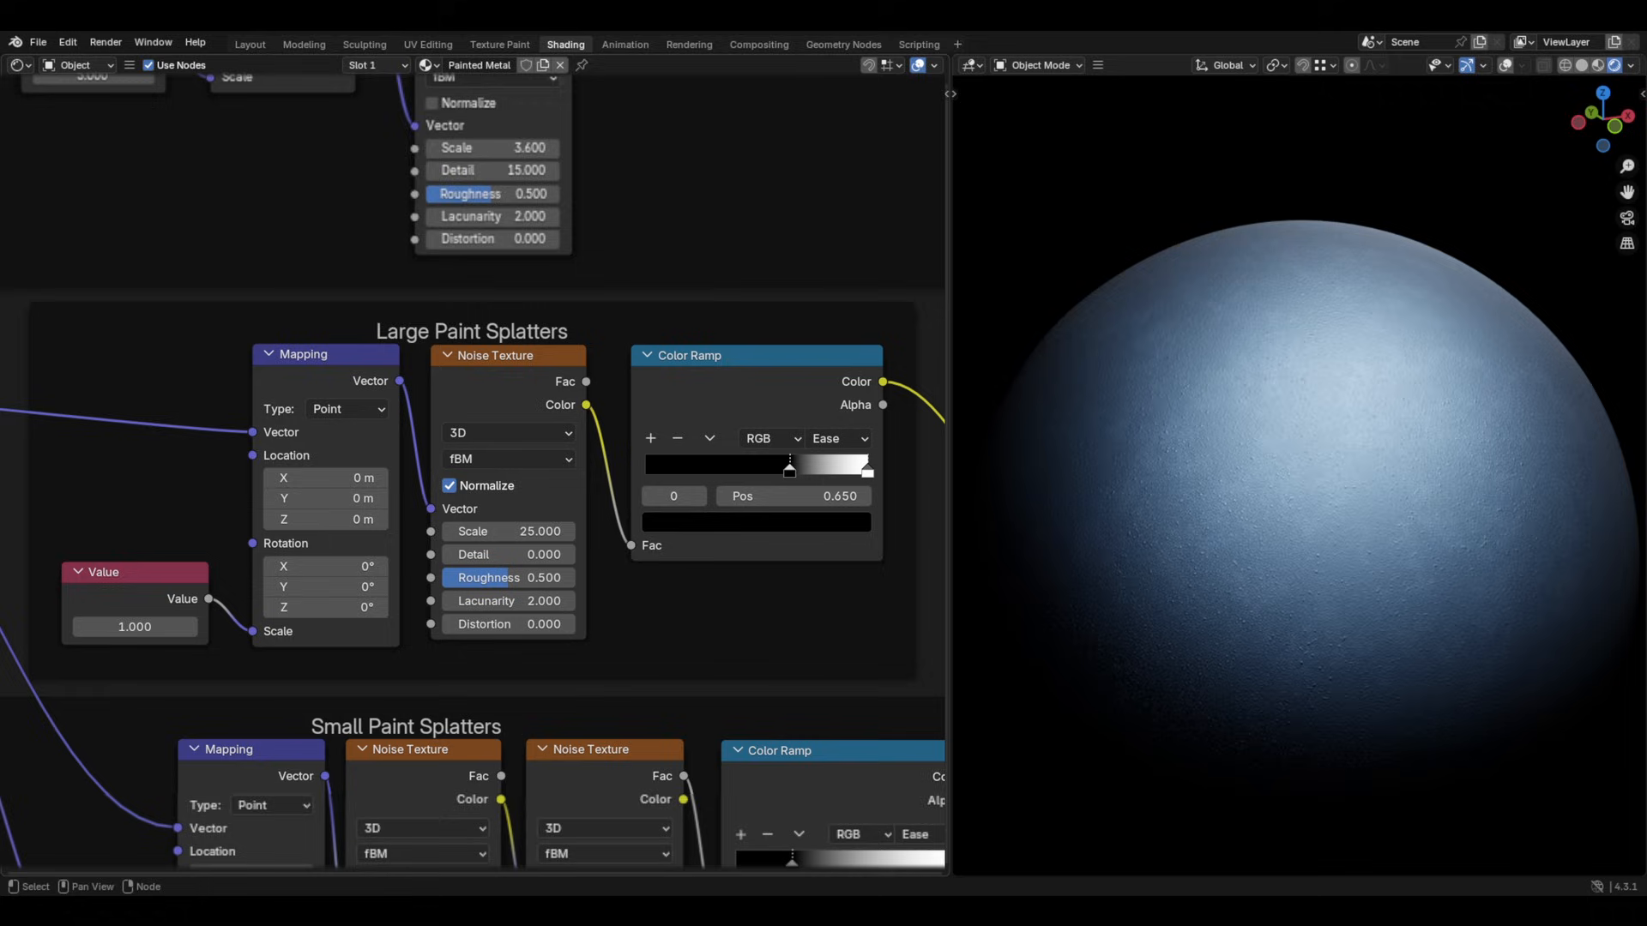
pyautogui.click(506, 355)
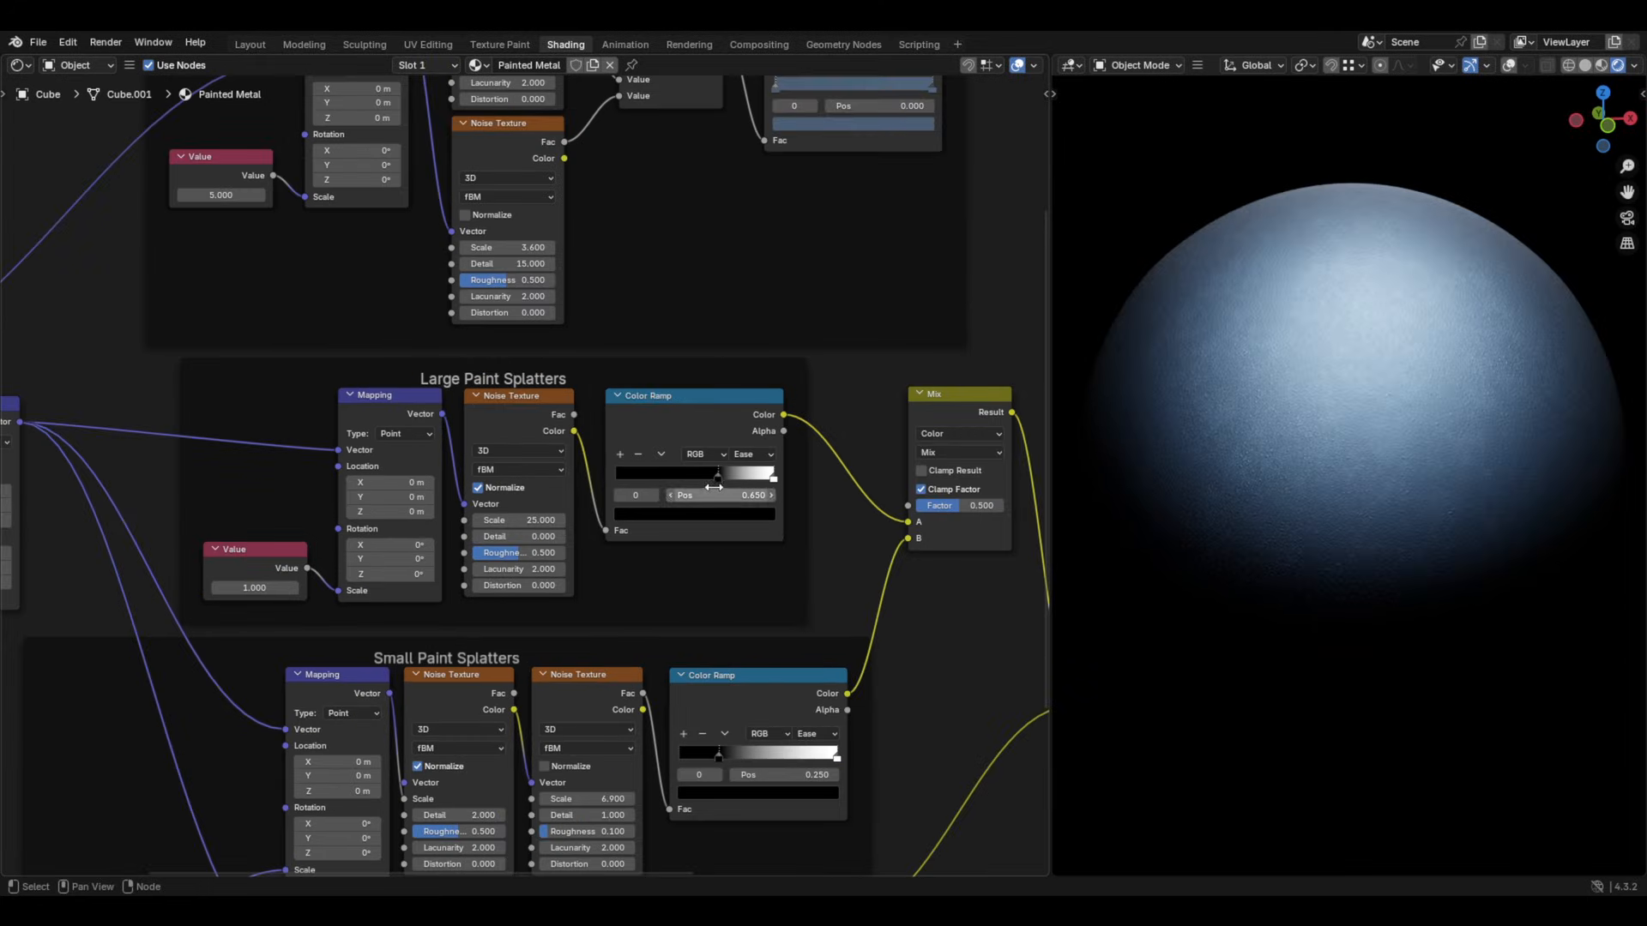
pyautogui.moveTo(715, 486); pyautogui.dragTo(683, 486)
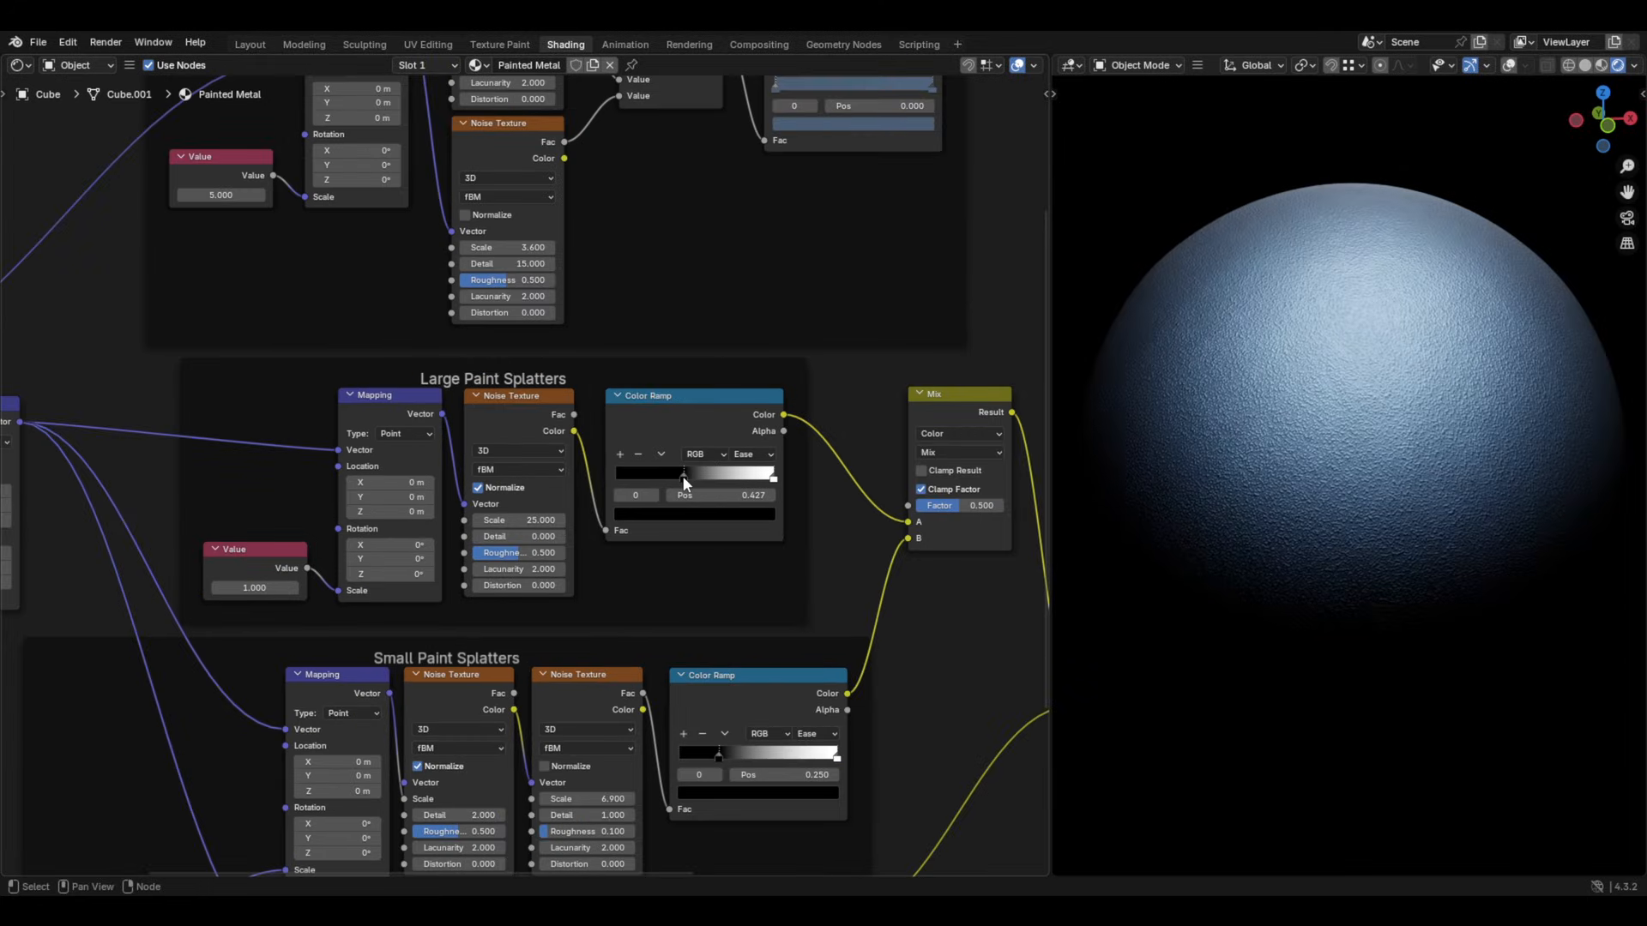
pyautogui.moveTo(682, 474); pyautogui.dragTo(701, 473)
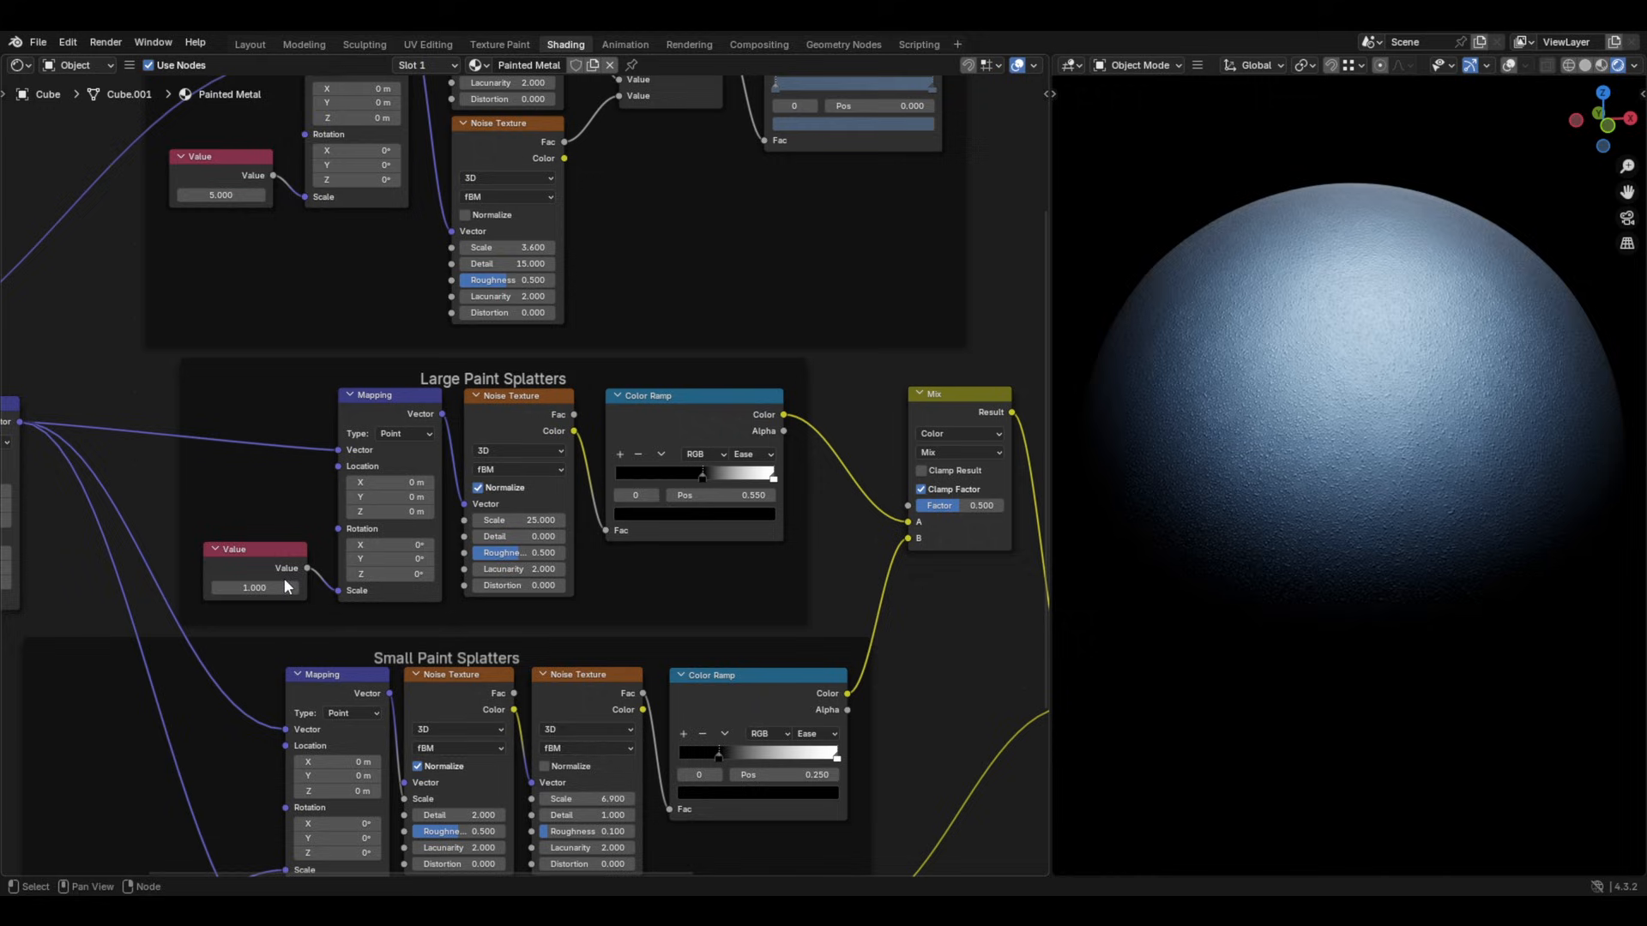
pyautogui.moveTo(253, 586); pyautogui.dragTo(252, 587)
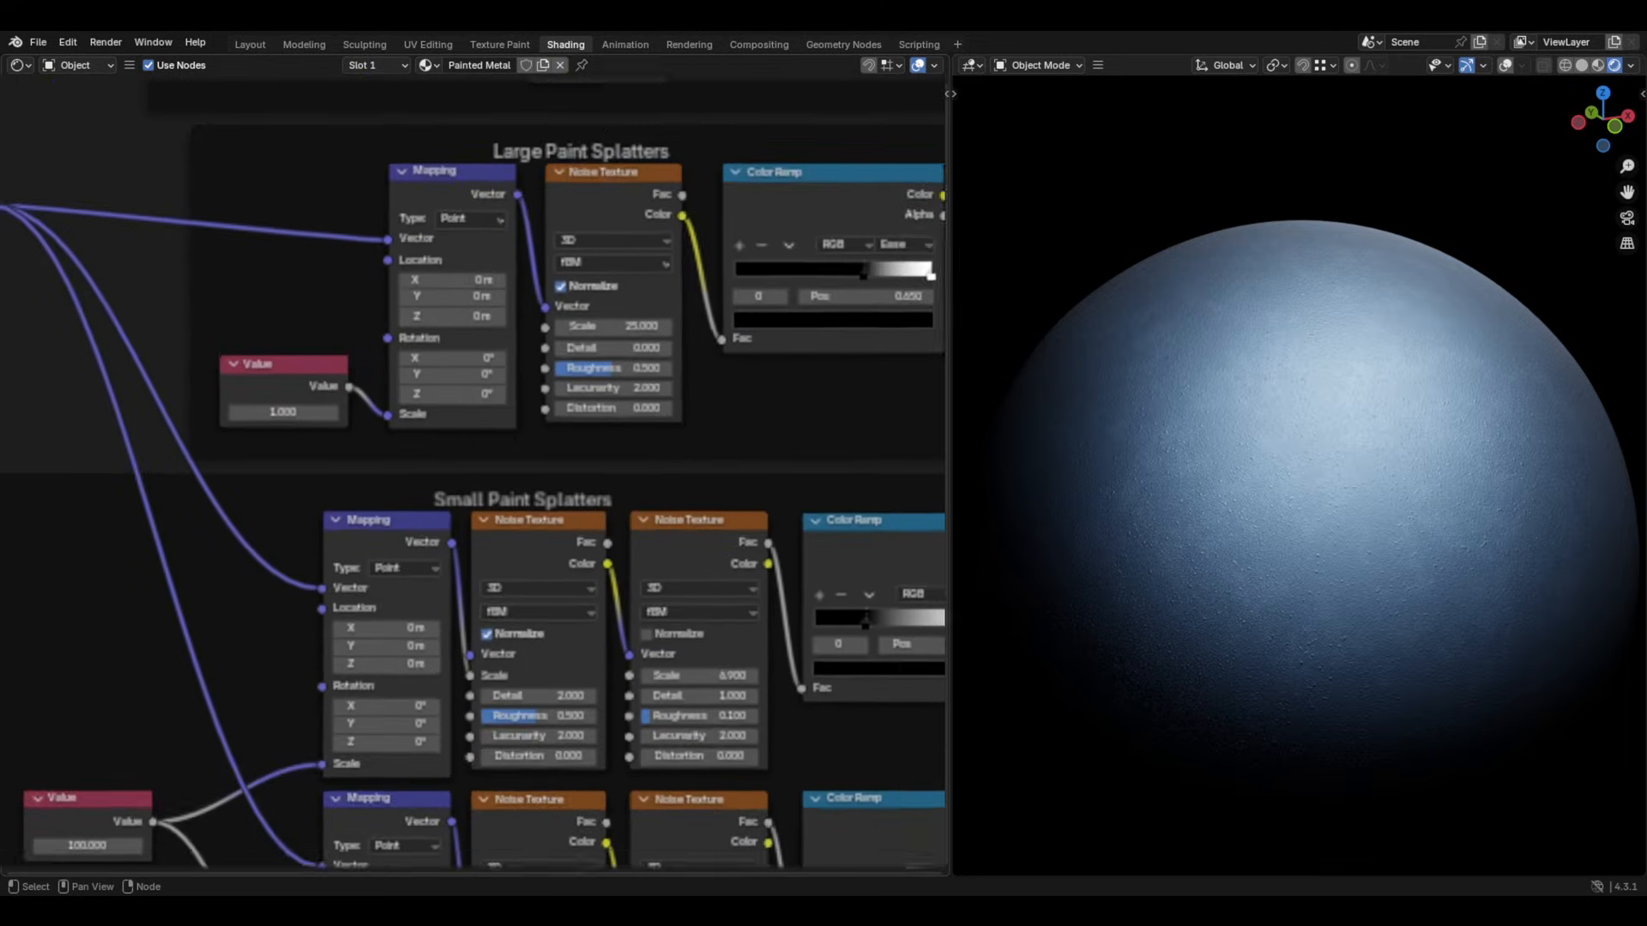
# Scroll and click through the node editor toward the Add node's output.
pyautogui.scroll(-3)
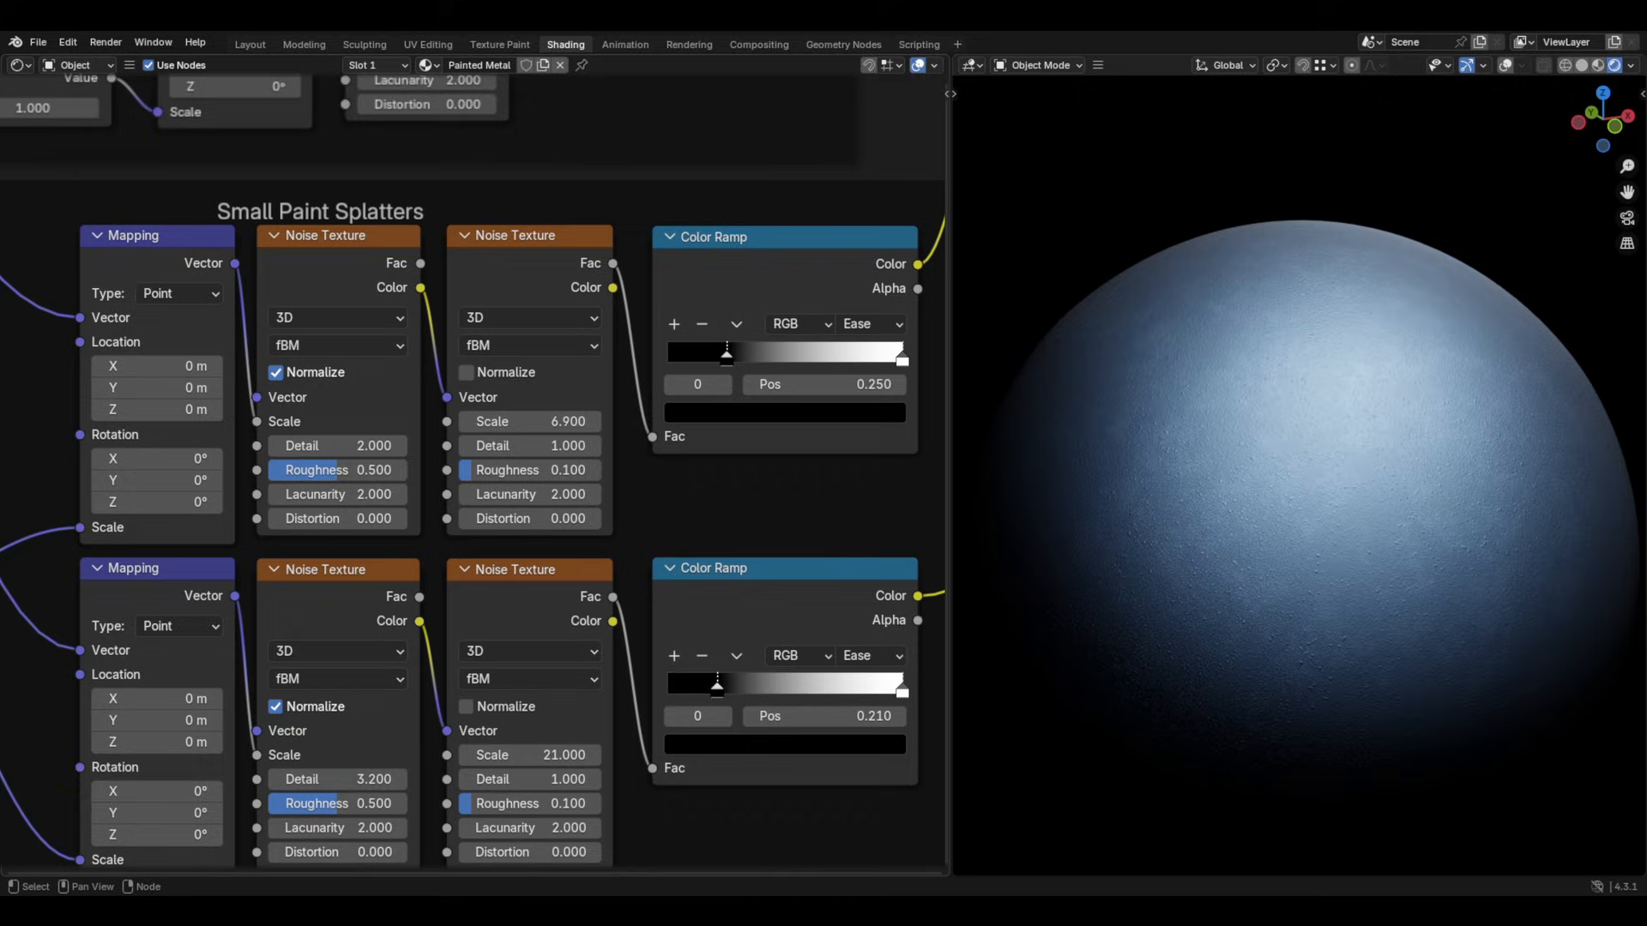
pyautogui.click(711, 237)
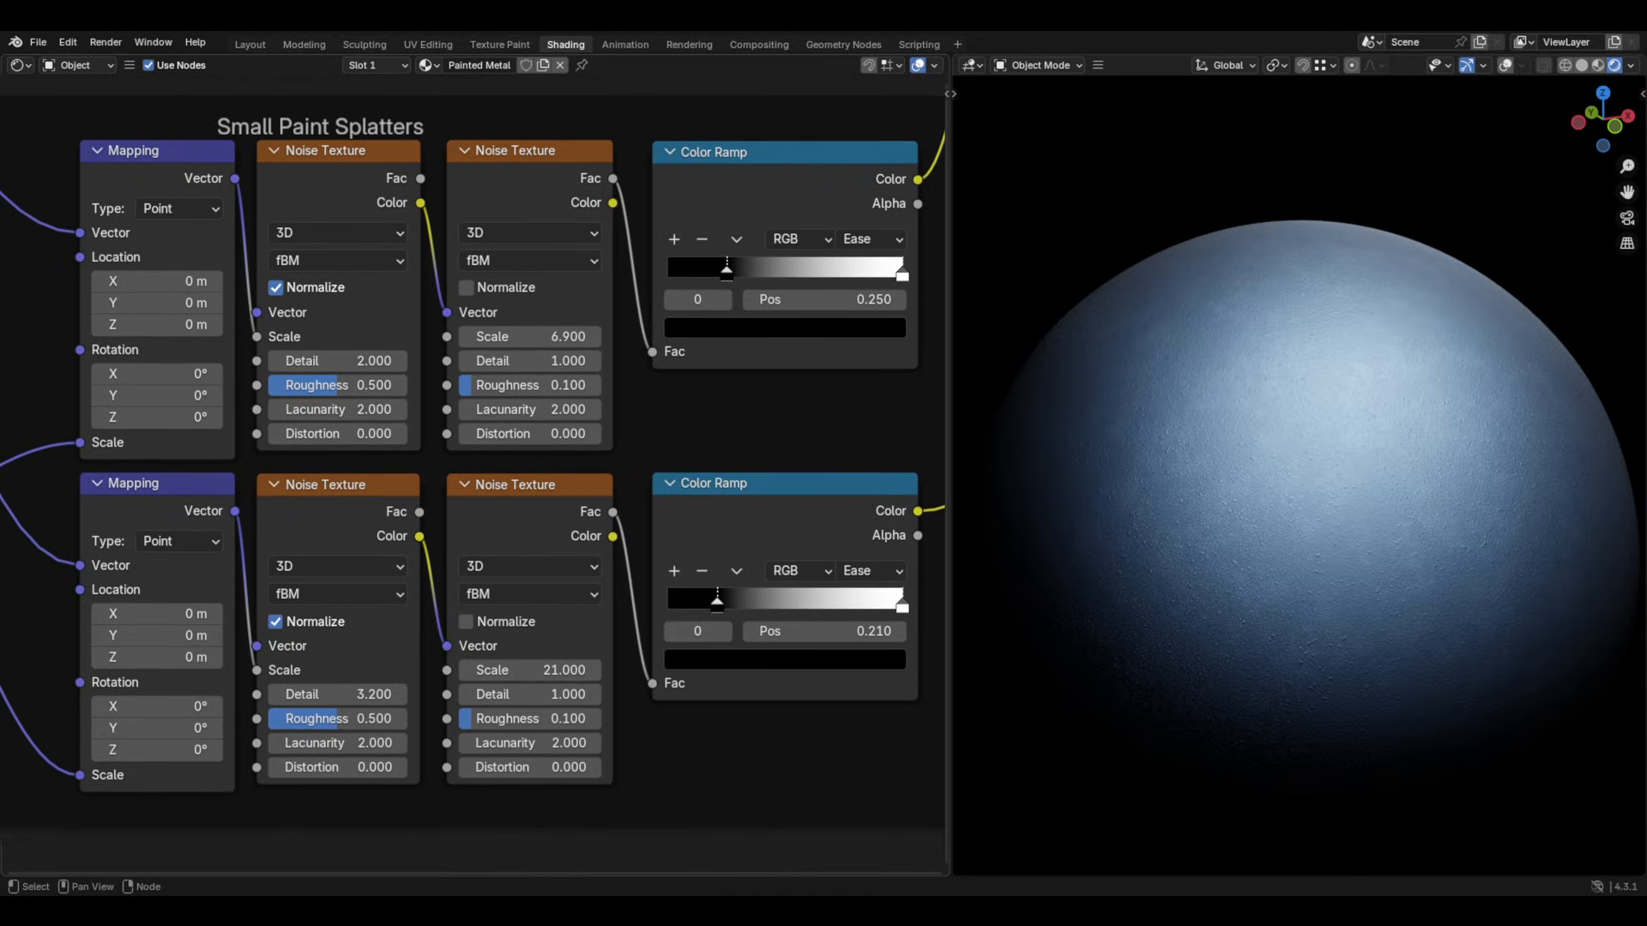
pyautogui.click(329, 484)
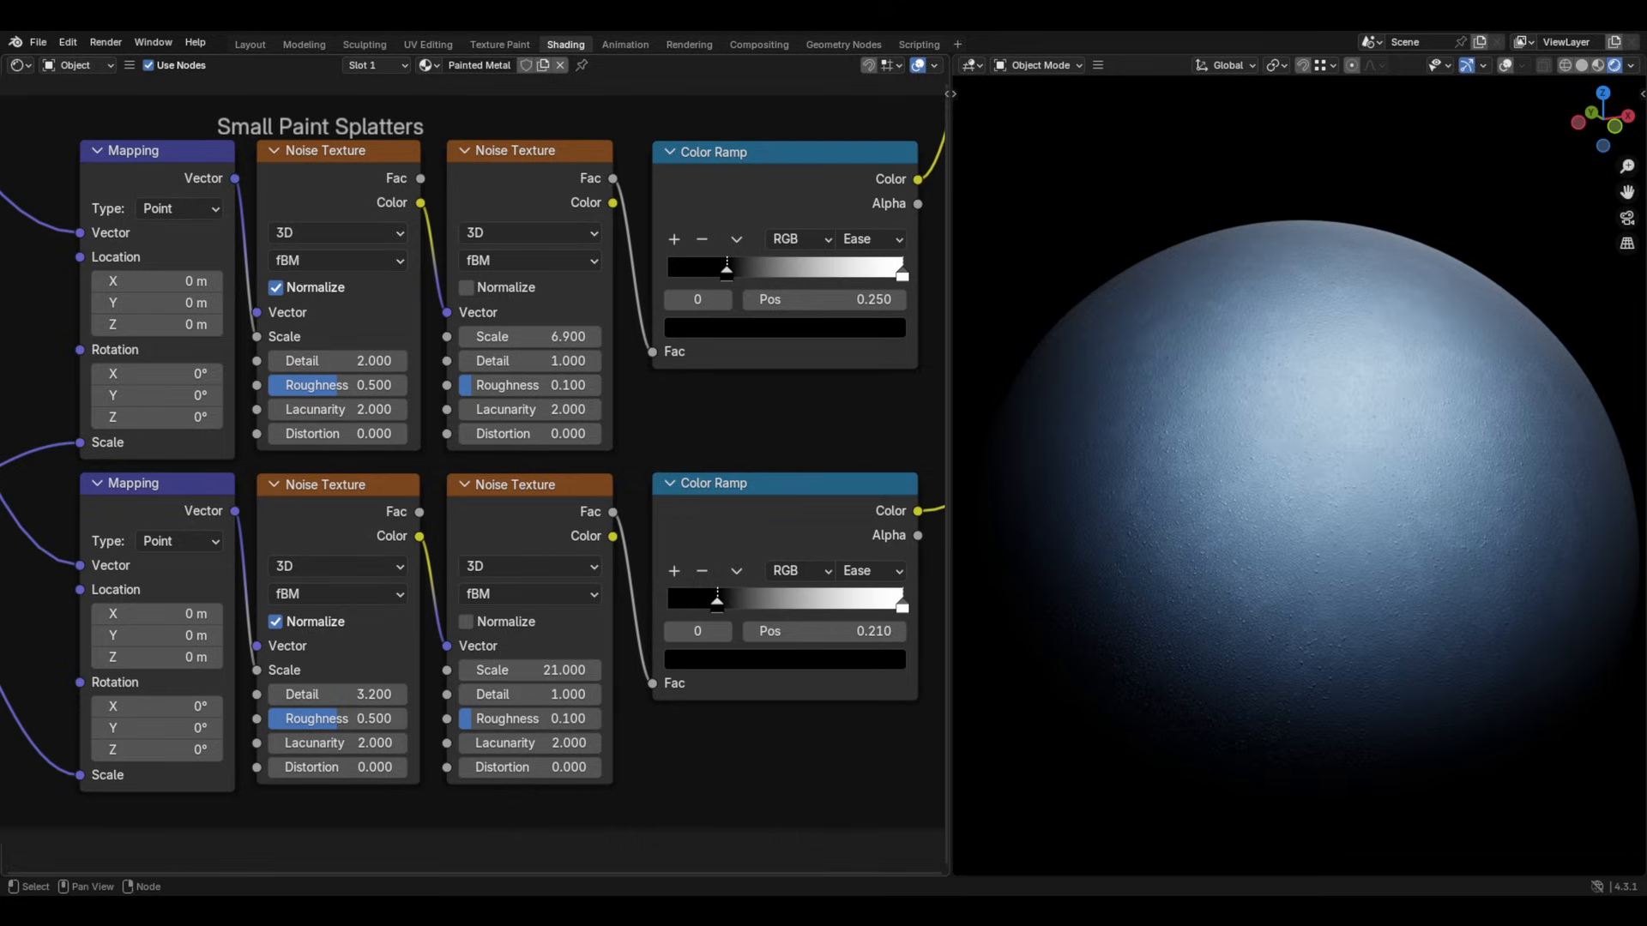
pyautogui.click(528, 484)
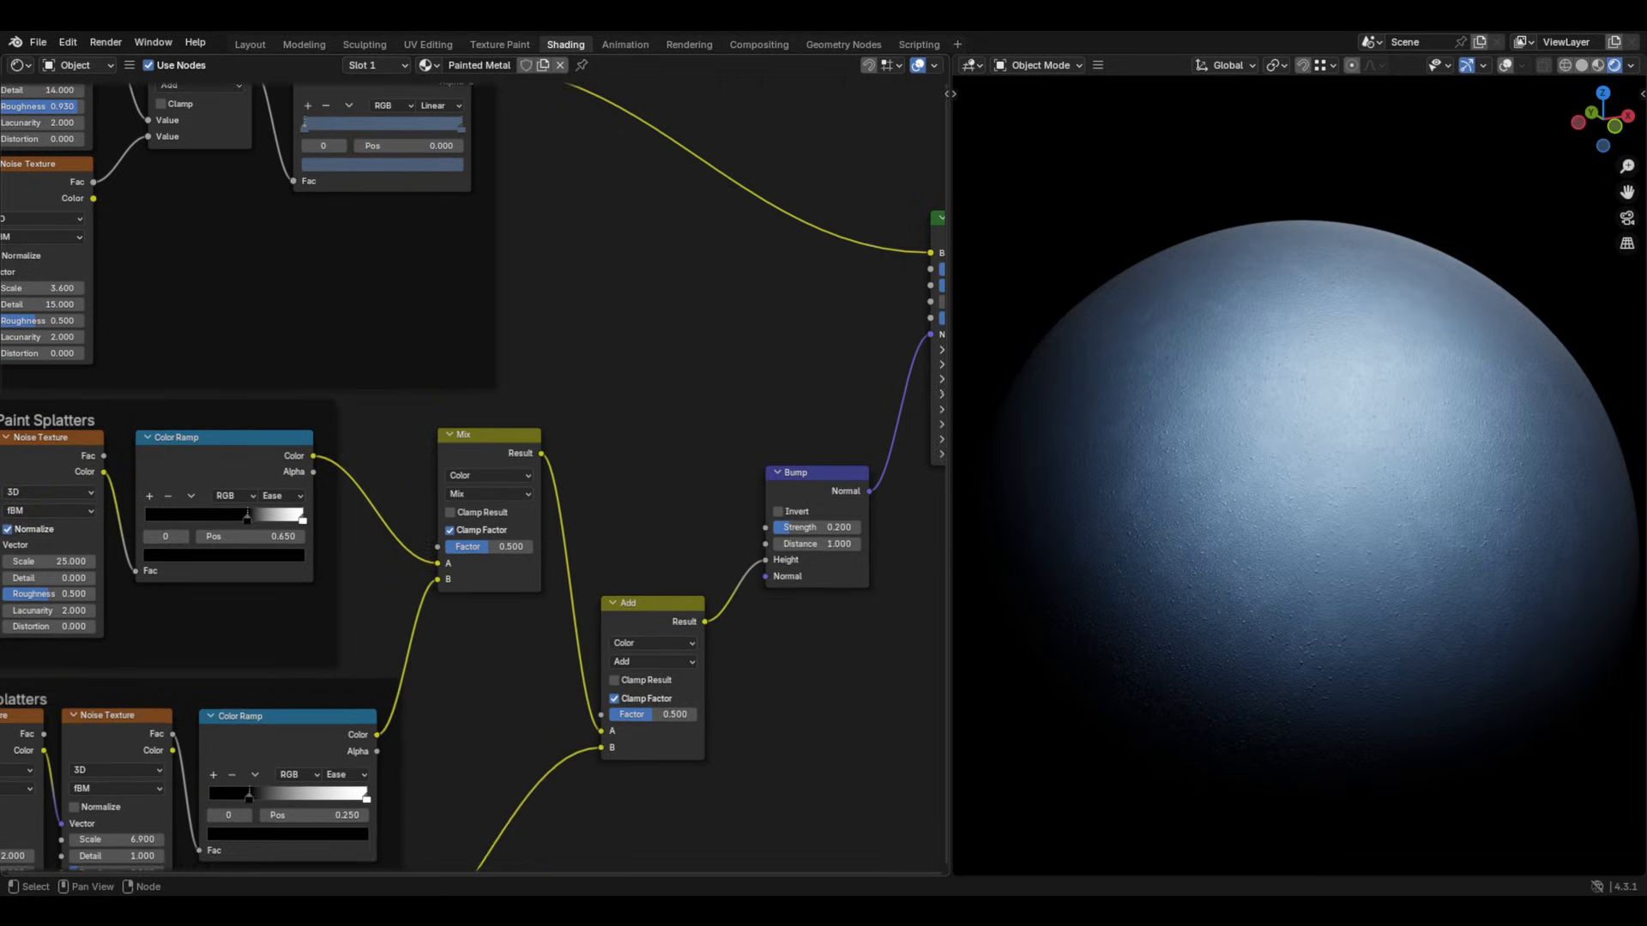
pyautogui.scroll(-3)
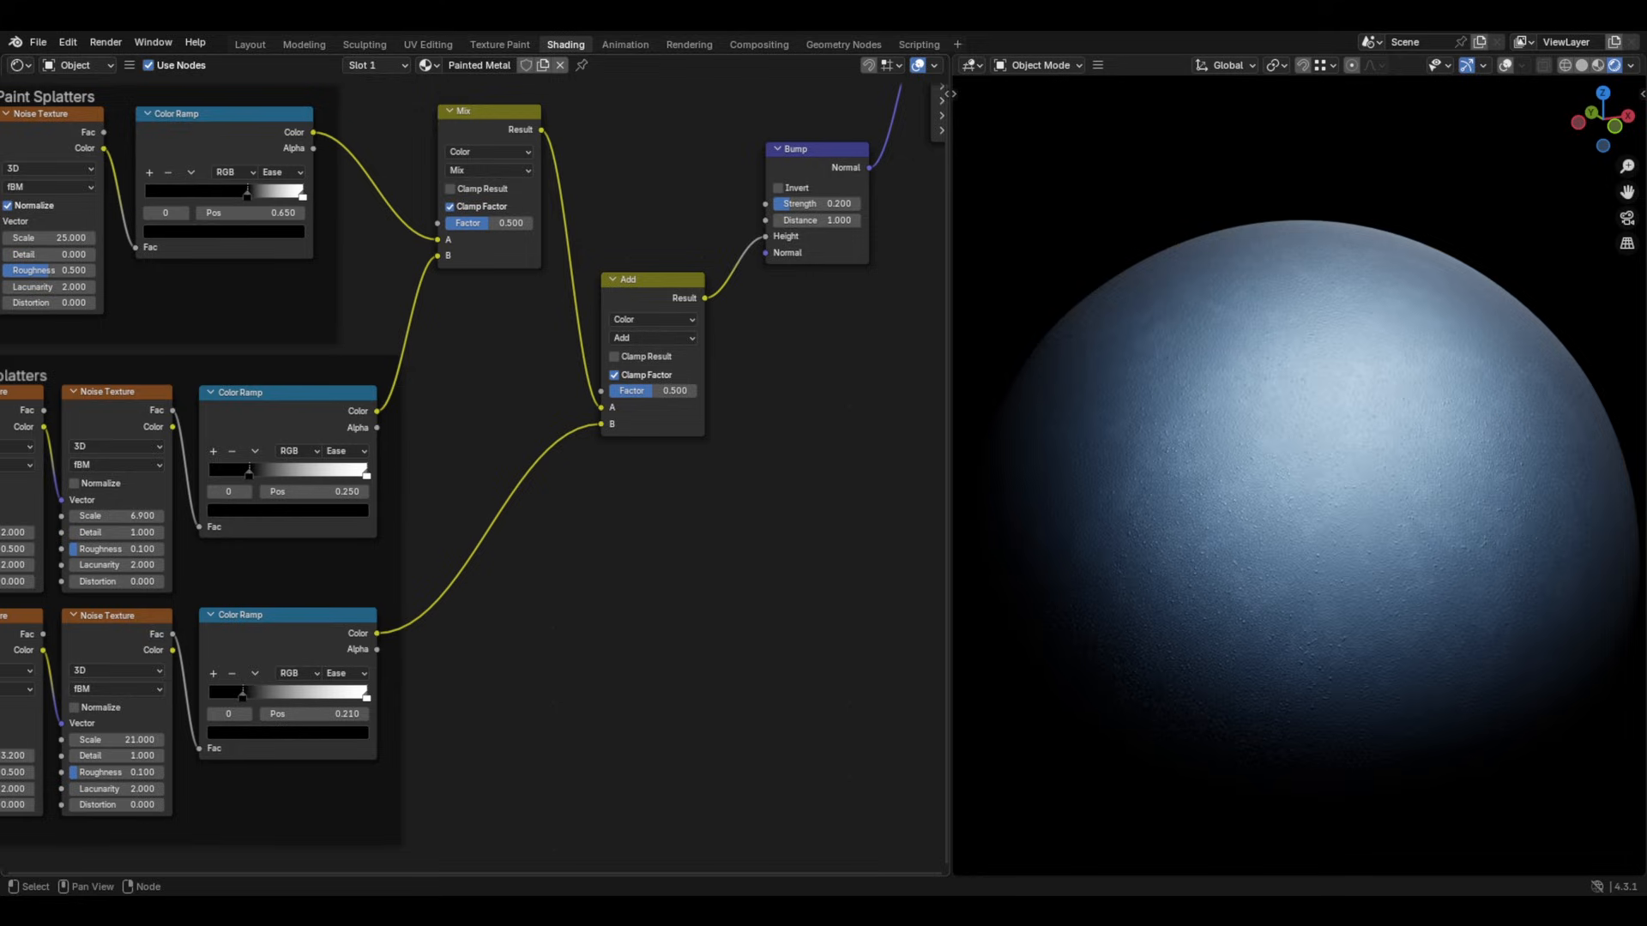
pyautogui.click(815, 149)
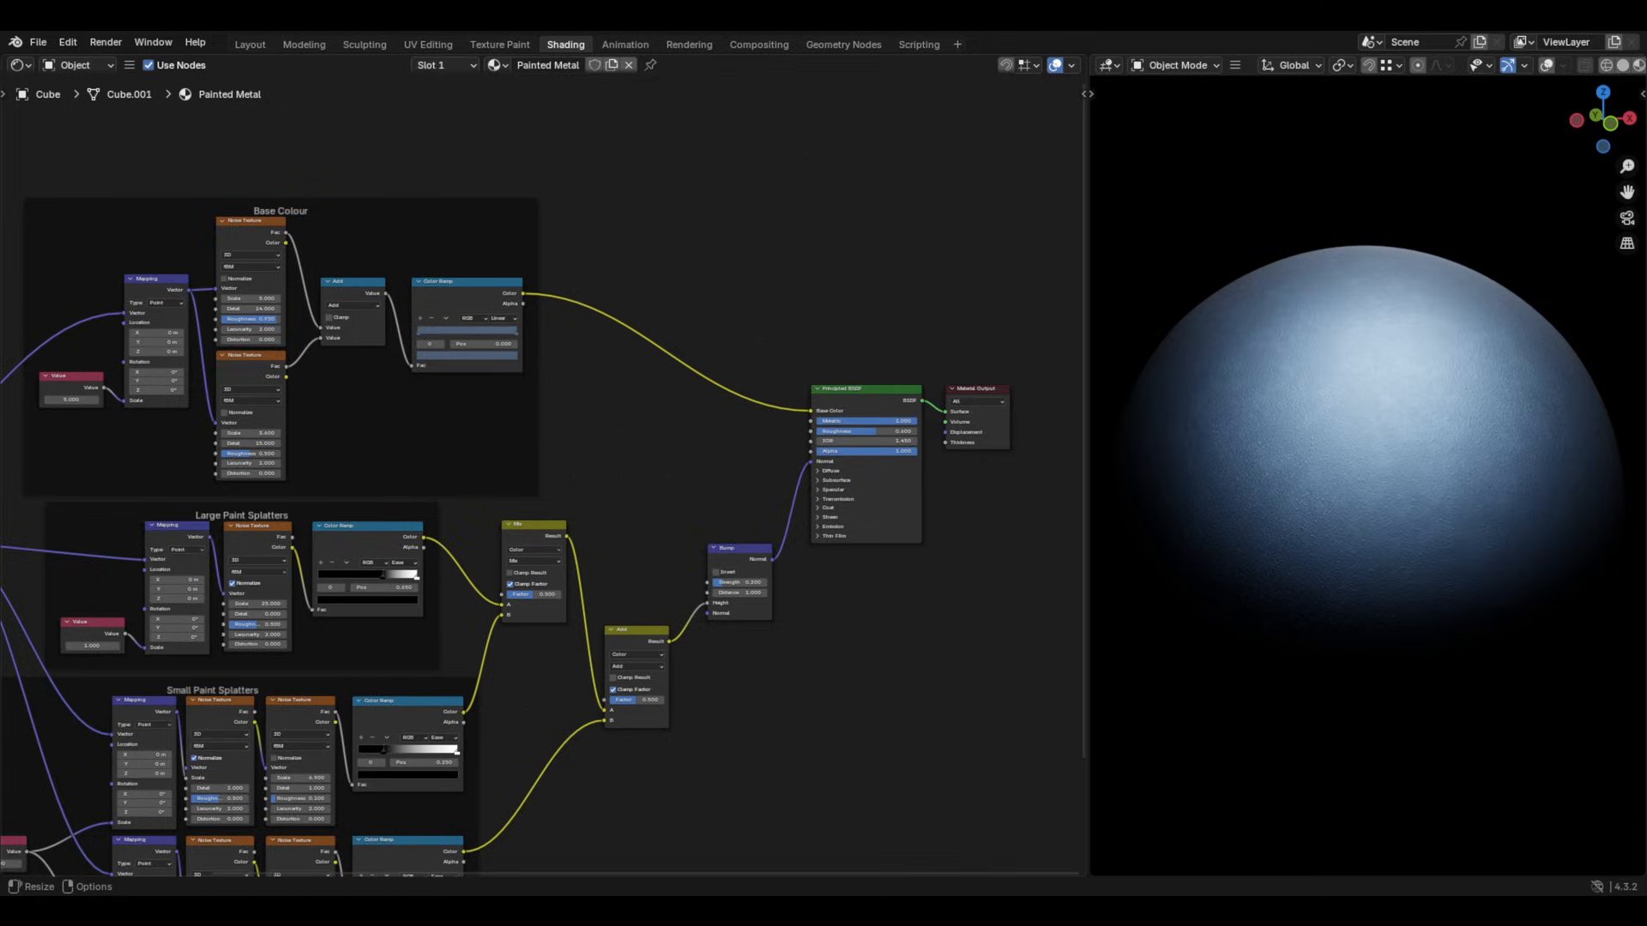
pyautogui.moveTo(997, 716)
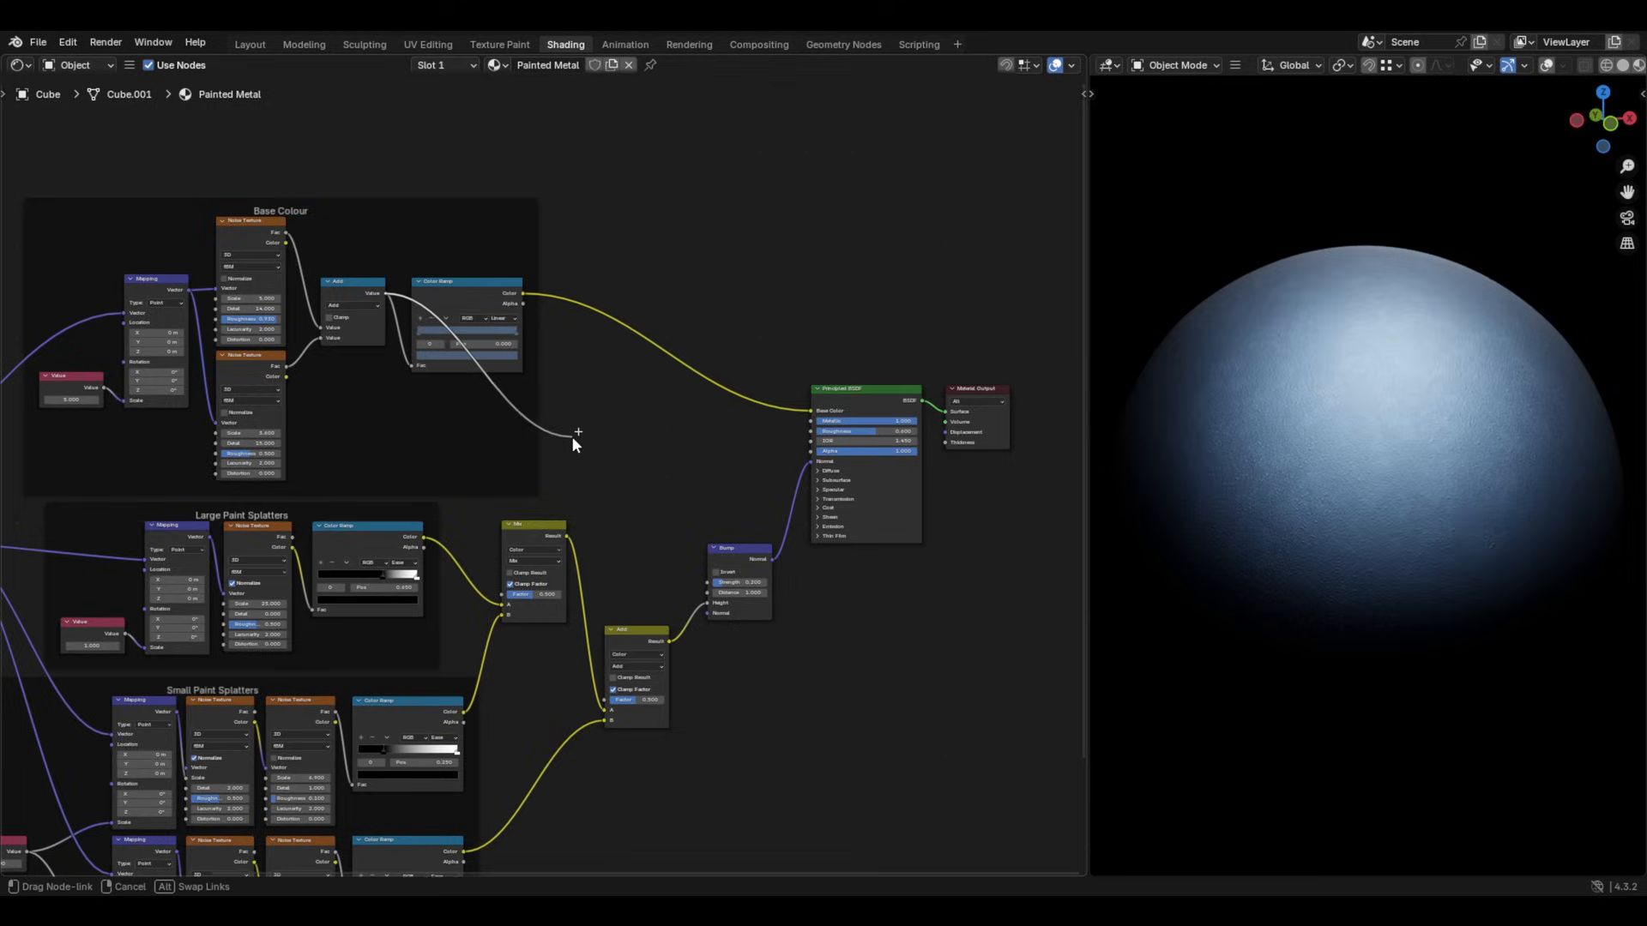
# Feed a base-noise Color Ramp into Roughness, adjusting a stop's grey and moving the dark stop to 0.11.
pyautogui.write('color ram')
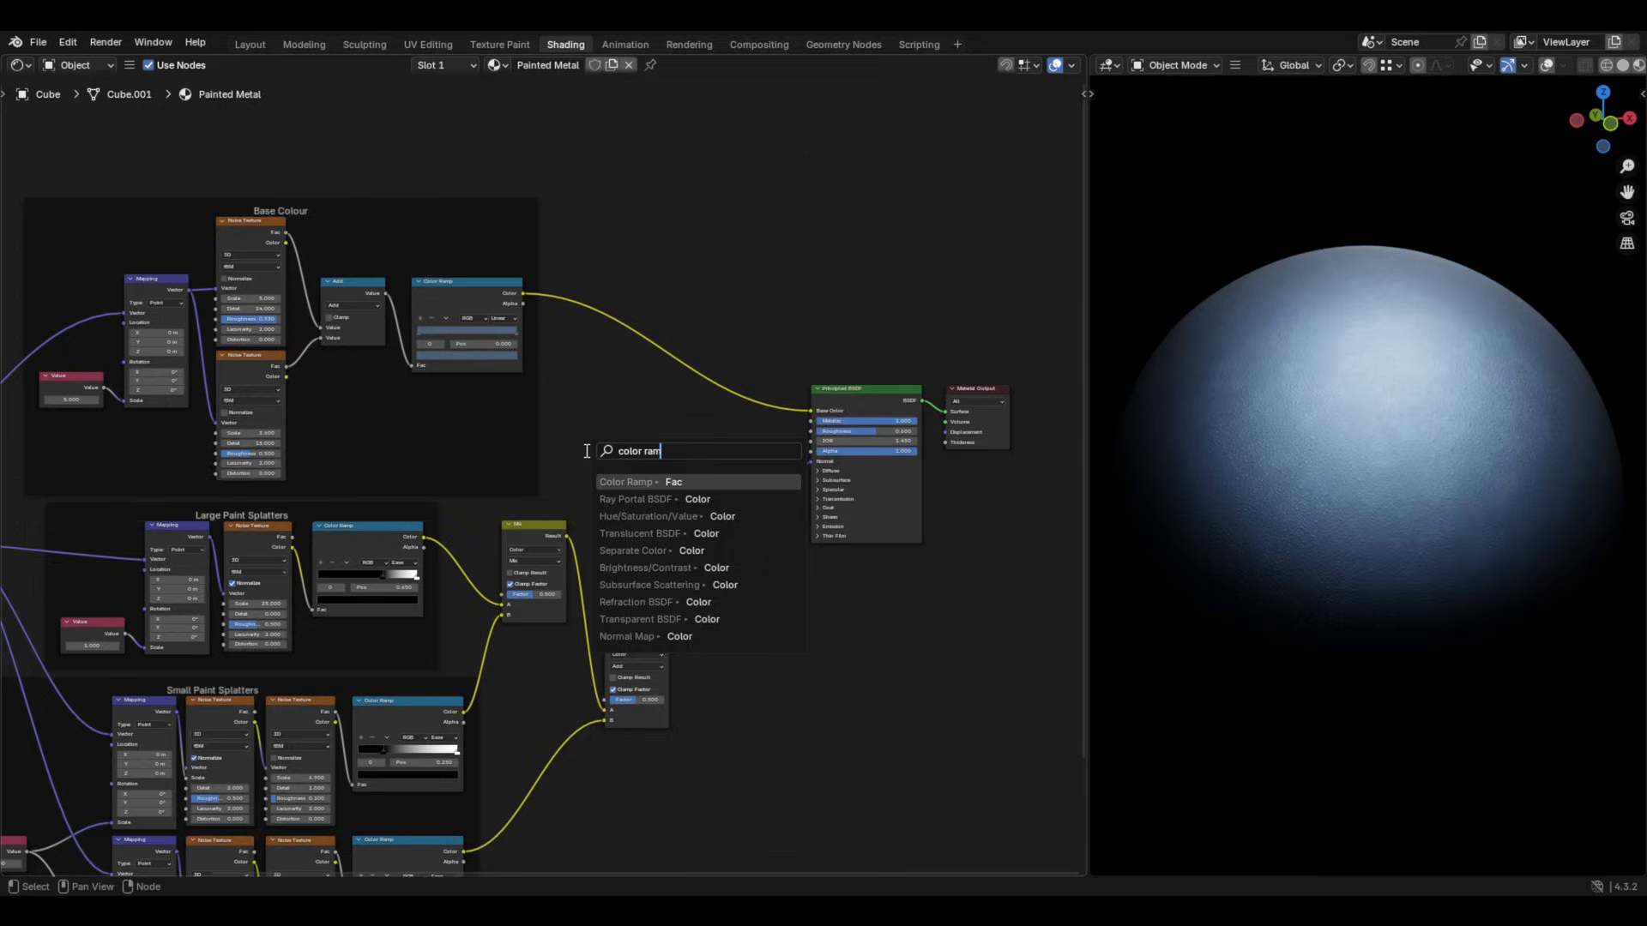
pyautogui.click(626, 481)
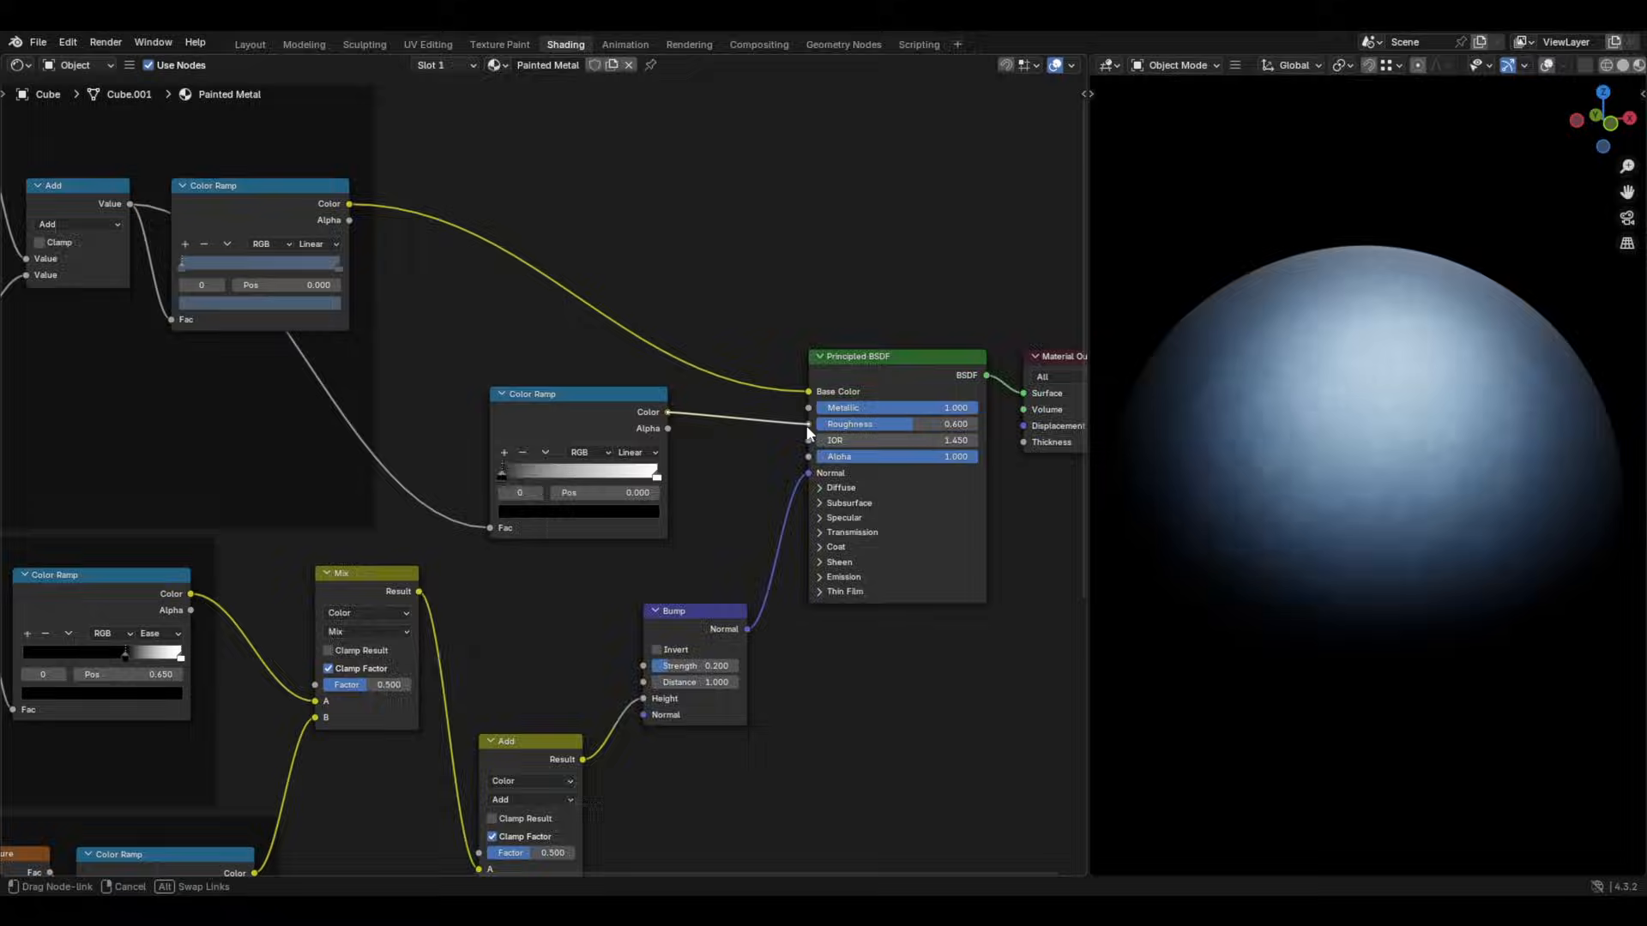
pyautogui.moveTo(501, 471); pyautogui.dragTo(534, 472)
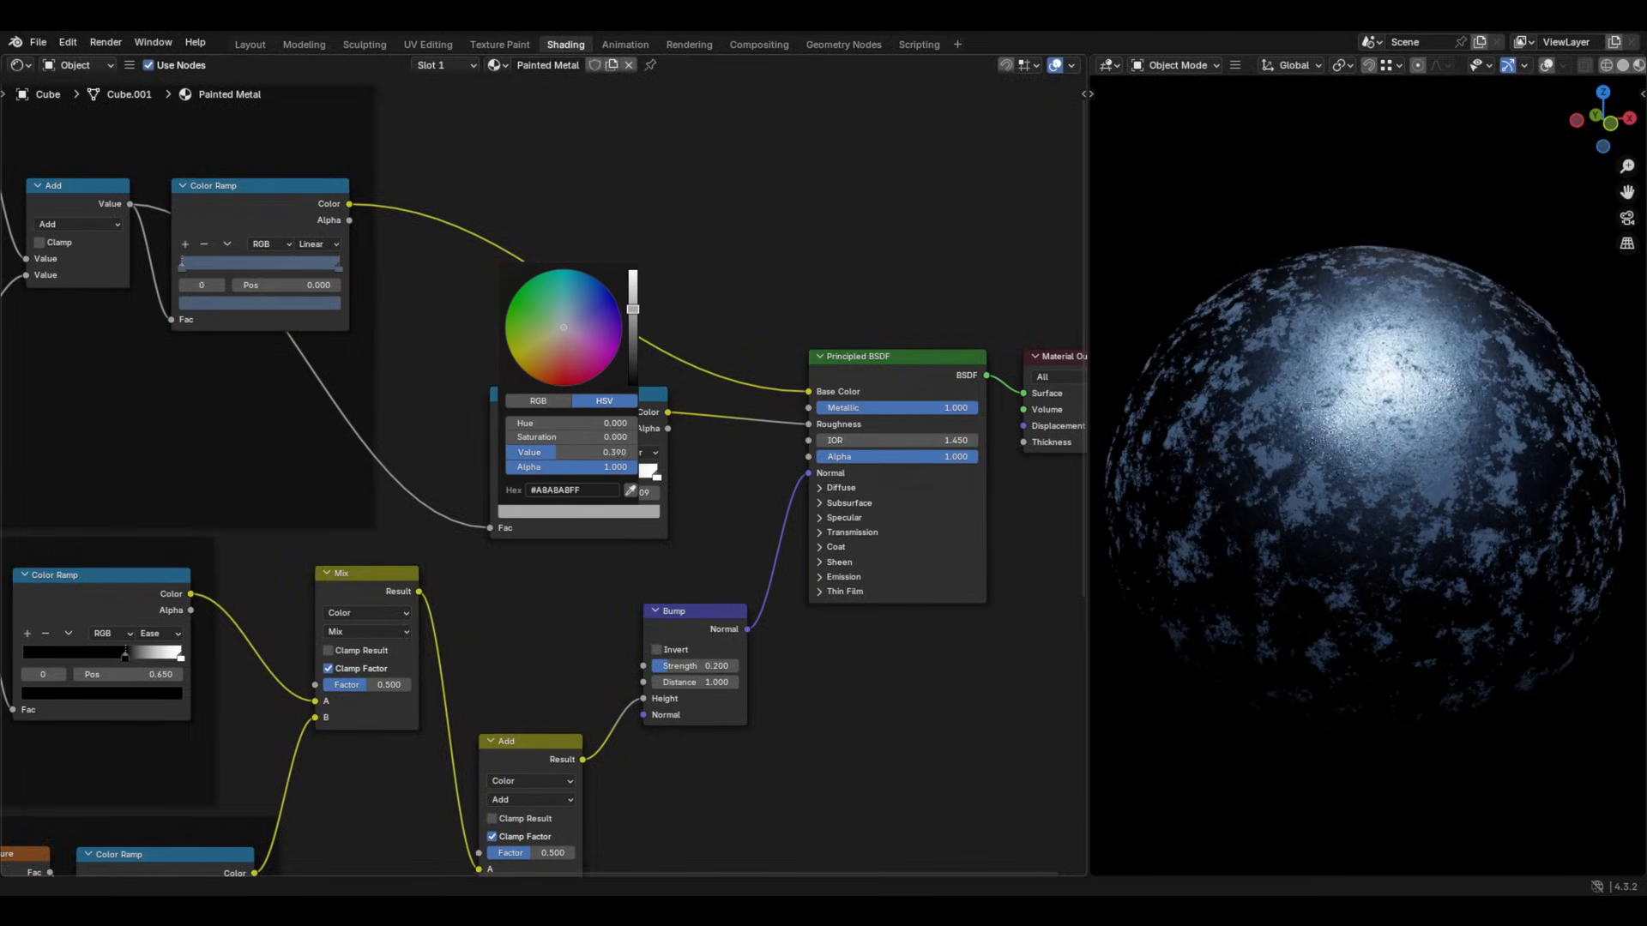
pyautogui.moveTo(632, 452); pyautogui.dragTo(632, 305)
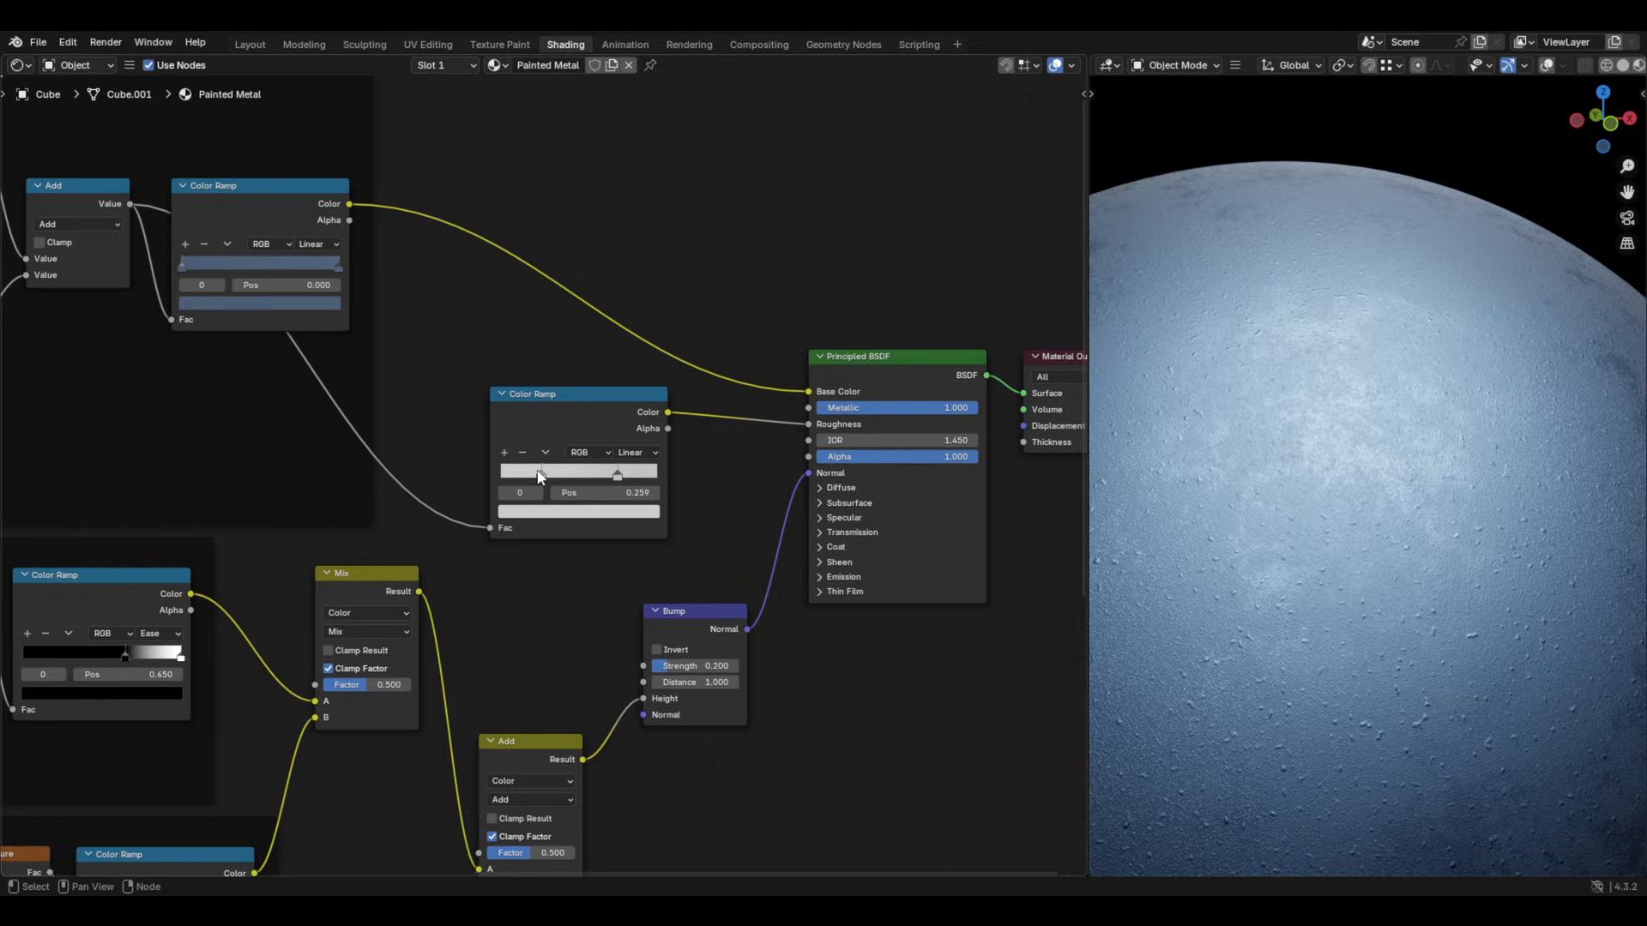
pyautogui.moveTo(618, 472); pyautogui.dragTo(514, 473)
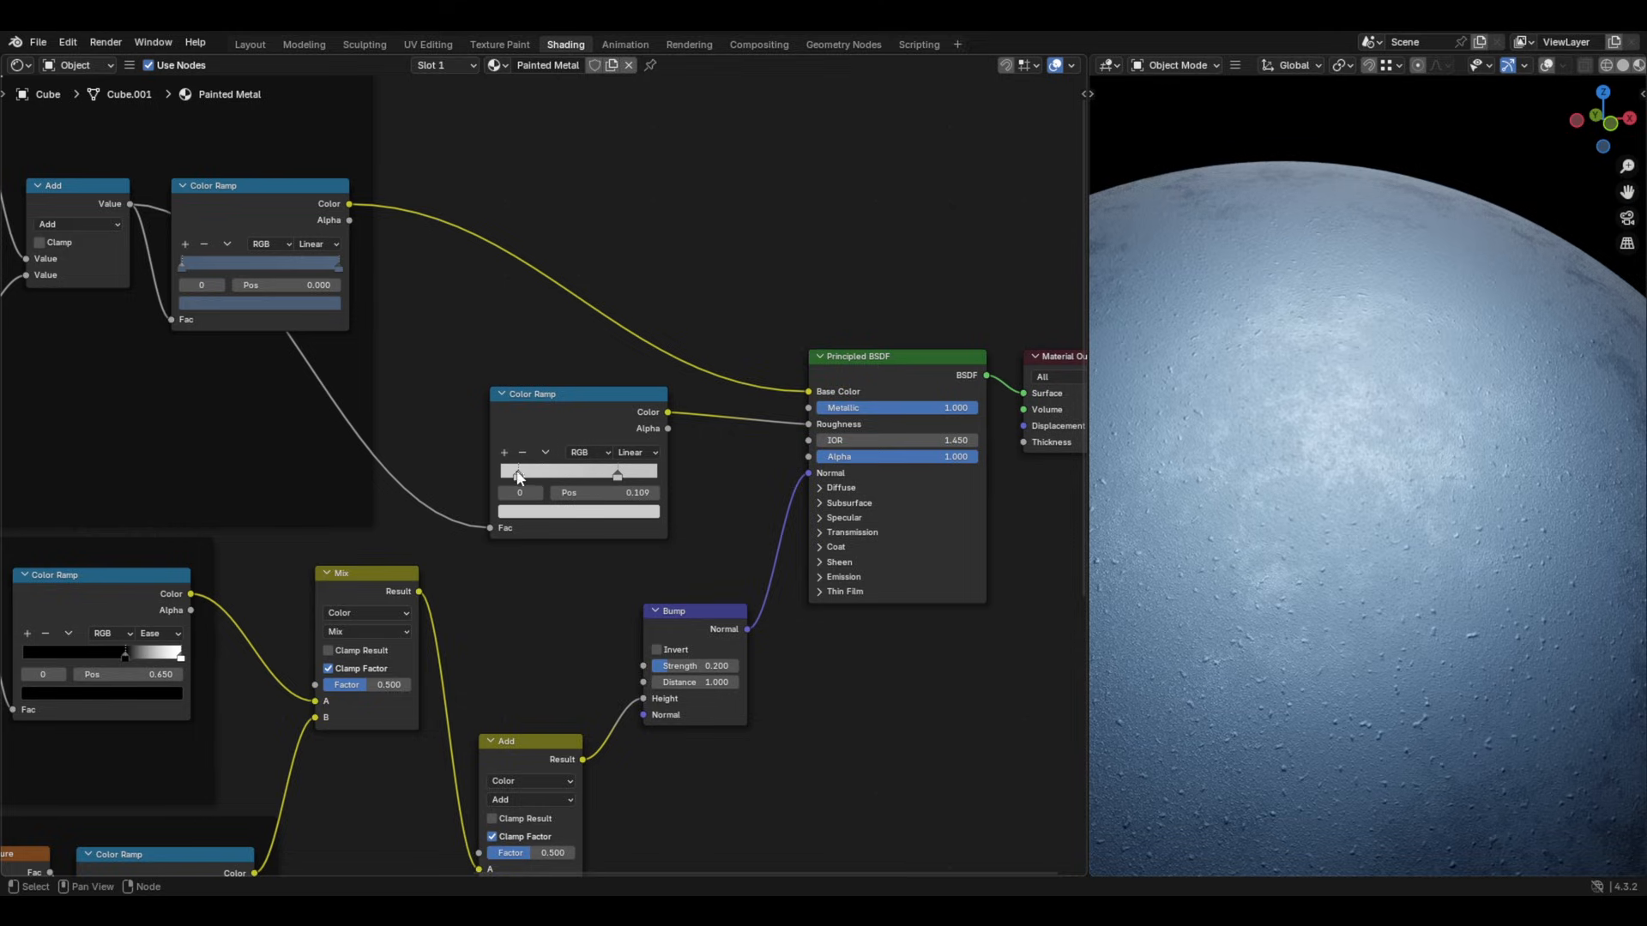